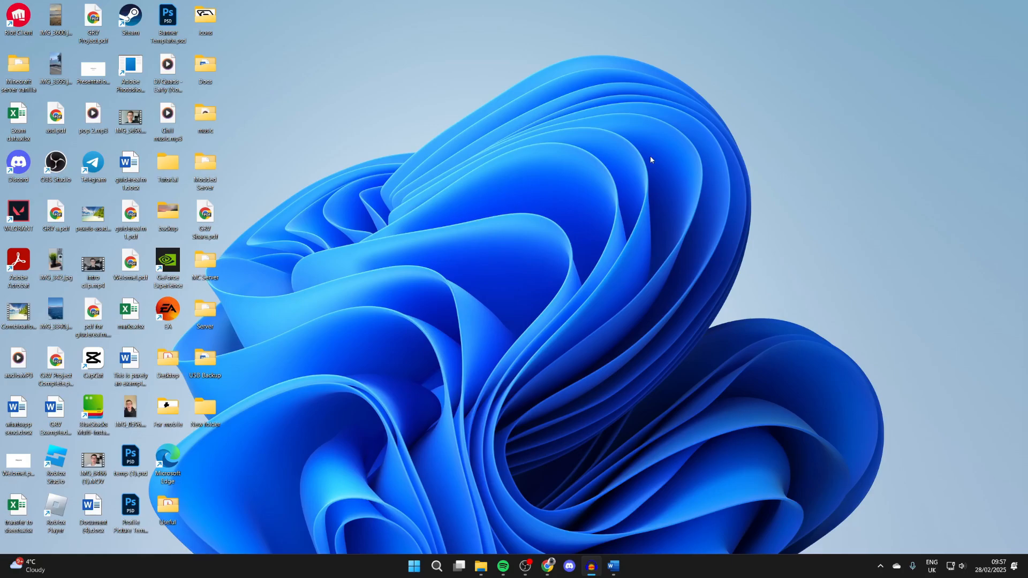
Bring up File Explorer on This PC to review the drives, including New Volume (G:)
{"action": "left_click", "coordinate": [481, 565]}
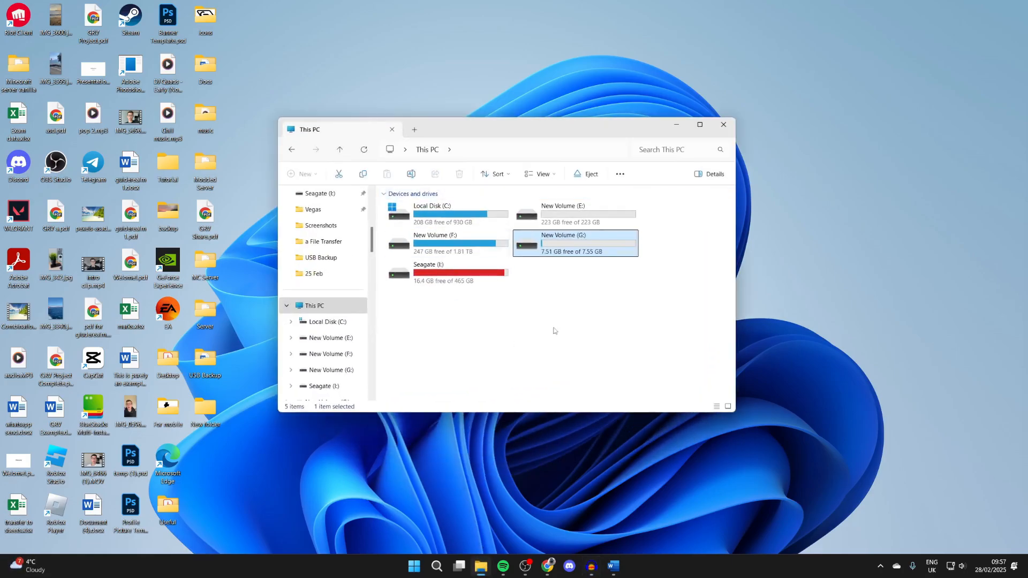
{"action": "mouse_move", "coordinate": [468, 318]}
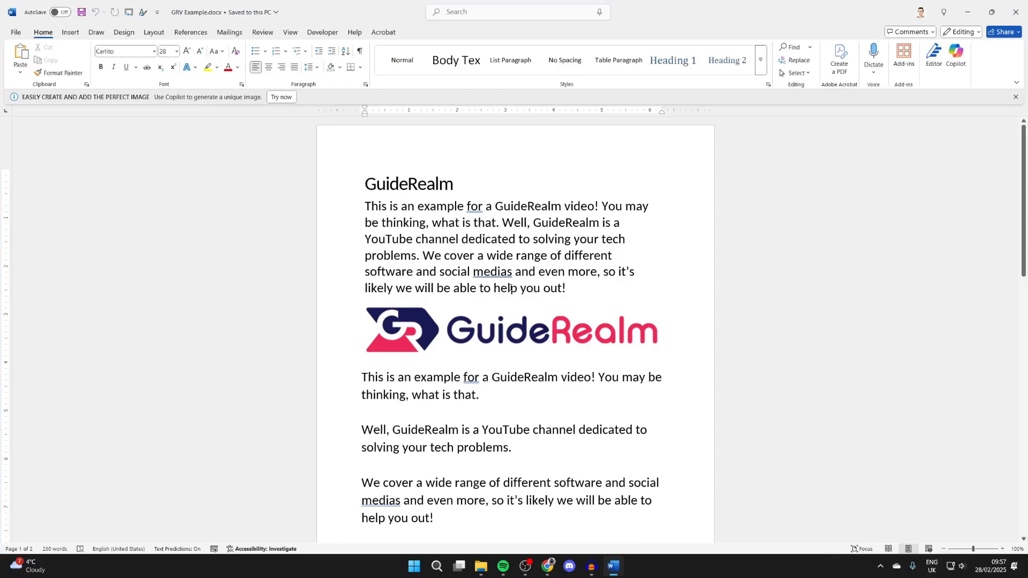
Start a Save As for GRV Example.docx from the File menu, landing on the Desktop folder
{"action": "left_click", "coordinate": [14, 31]}
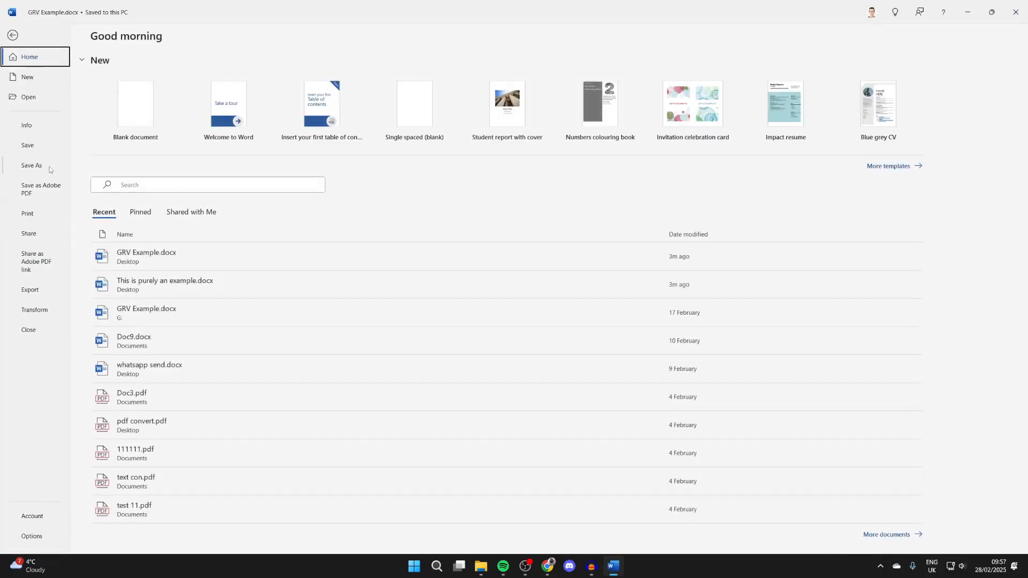
{"action": "left_click", "coordinate": [31, 167]}
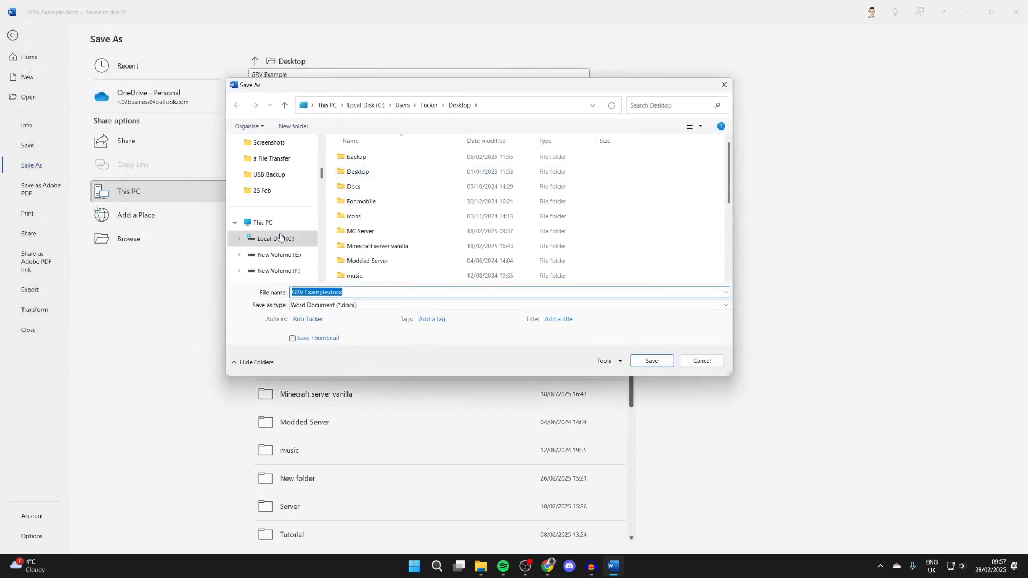
Save GRV Example.docx to the USB drive New Volume (G:) via This PC
{"action": "left_click", "coordinate": [262, 174]}
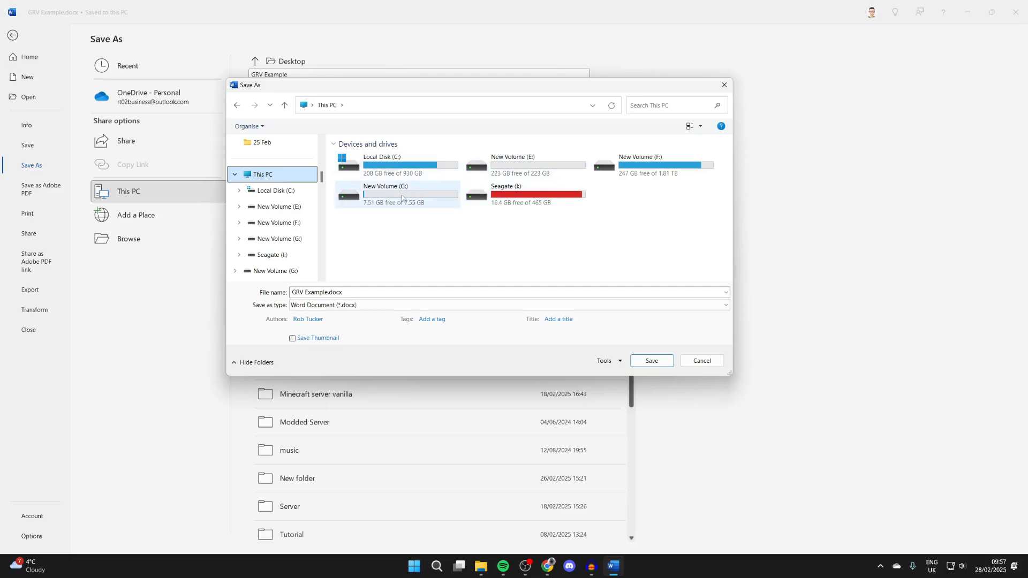
{"action": "double_click", "coordinate": [403, 194]}
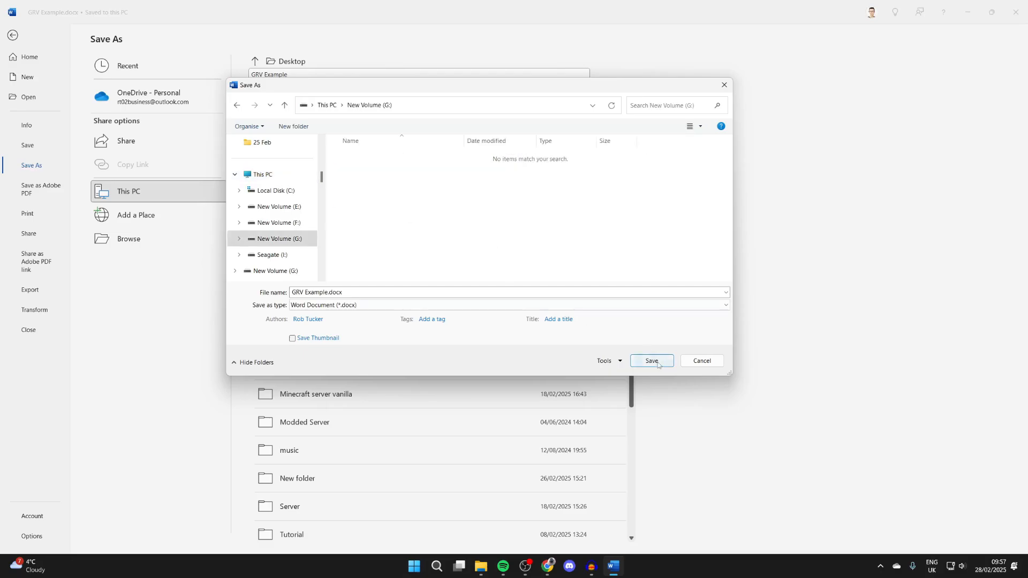
{"action": "left_click", "coordinate": [649, 361]}
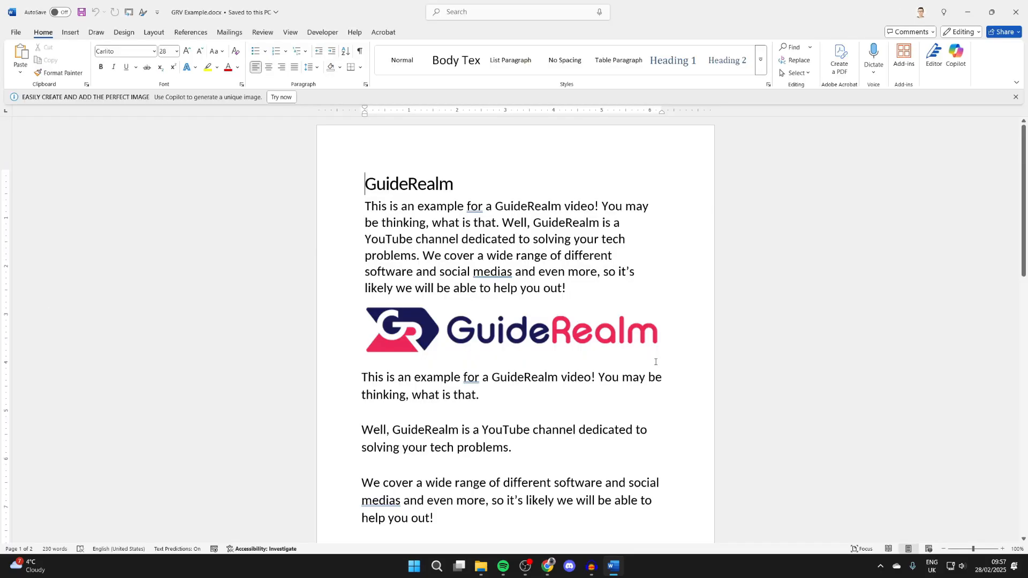
Locate the saved GRV Example.docx inside New Volume (G:) in File Explorer
{"action": "left_click", "coordinate": [481, 566]}
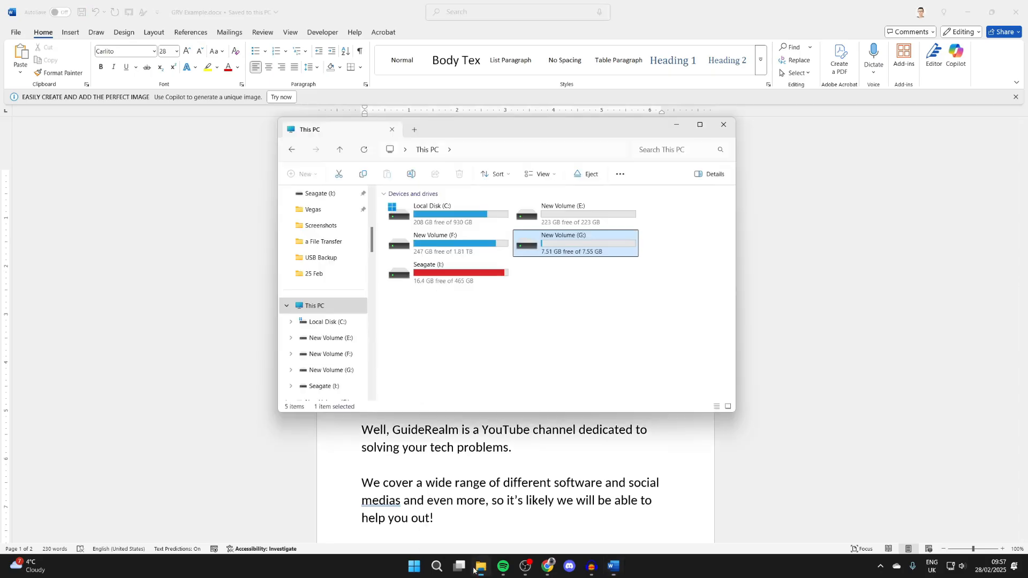
{"action": "double_click", "coordinate": [562, 243]}
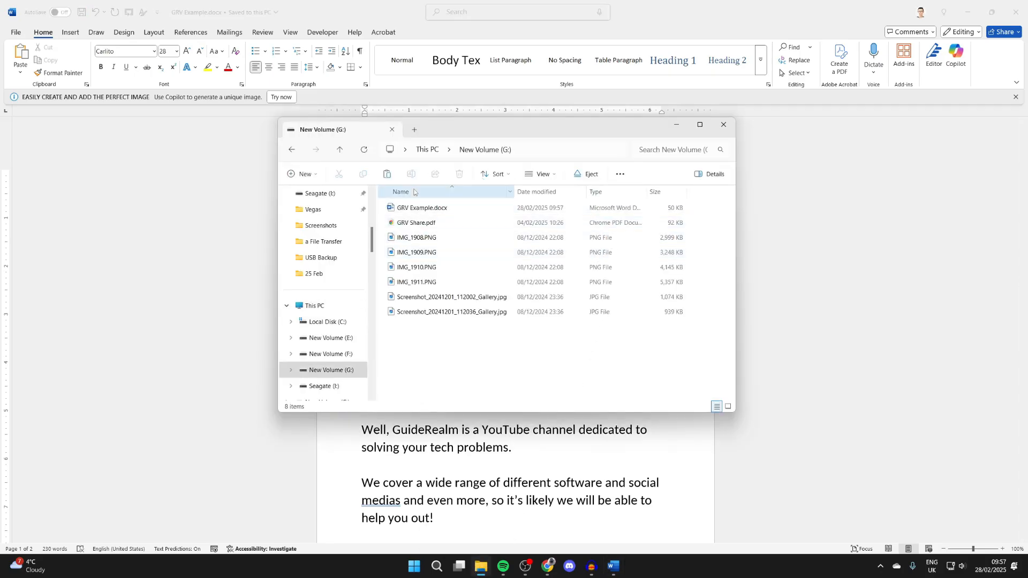
{"action": "left_click", "coordinate": [422, 208]}
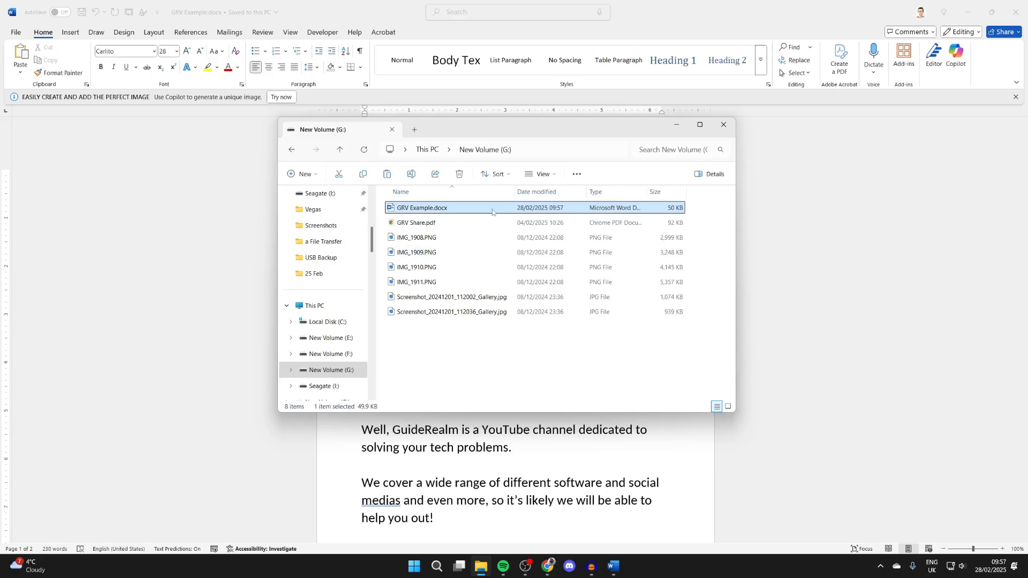